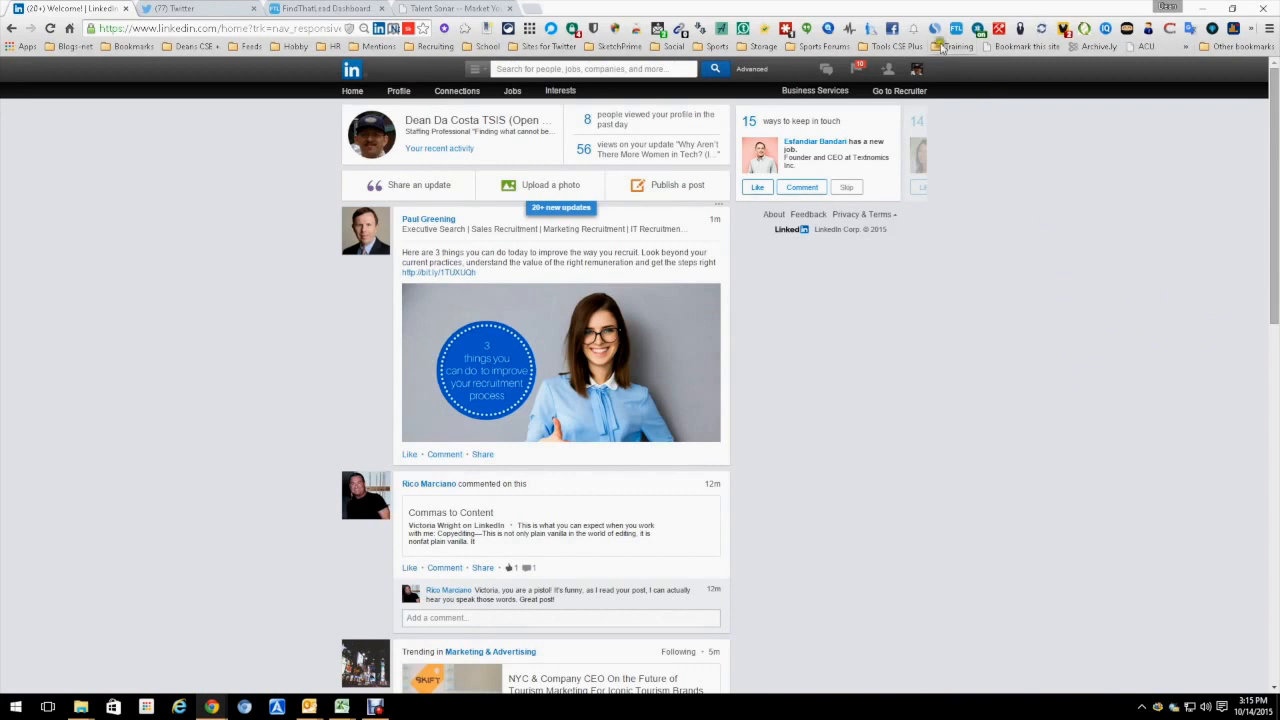
Switch to the FindThatLead Dashboard tab showing Basic subscription, 36 searches, 7 remaining.
left_click(938, 46)
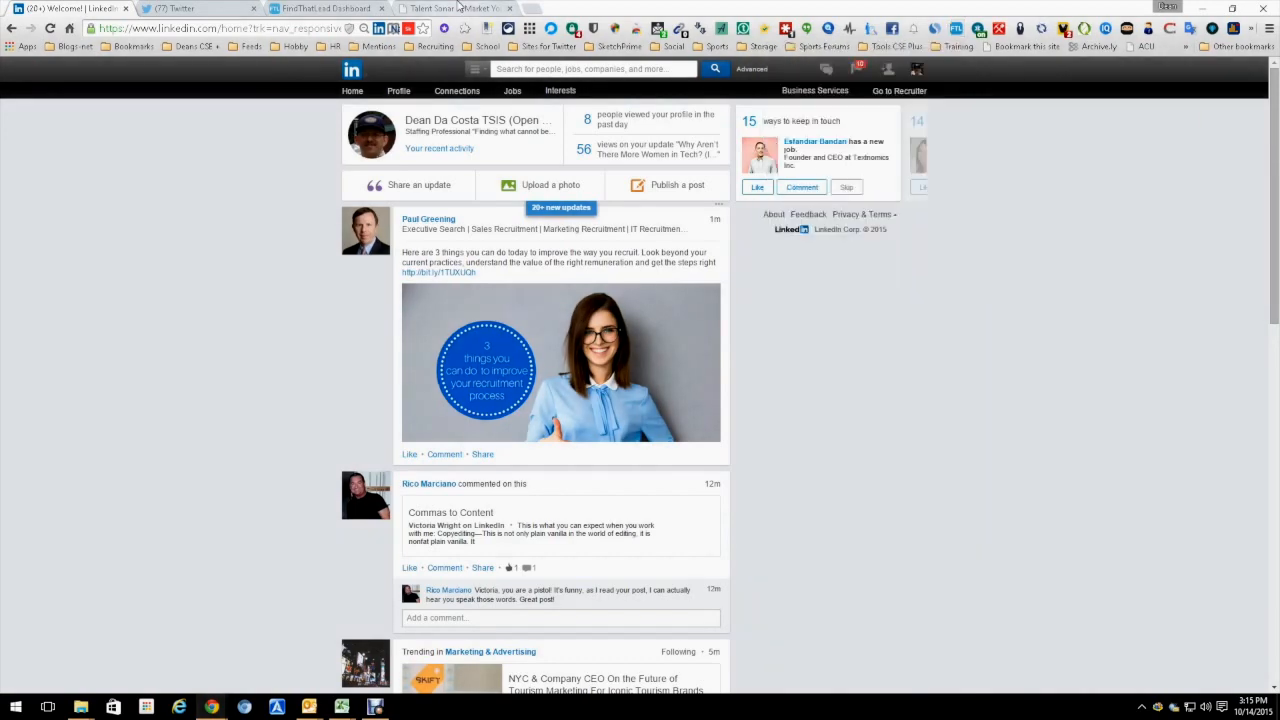
left_click(325, 8)
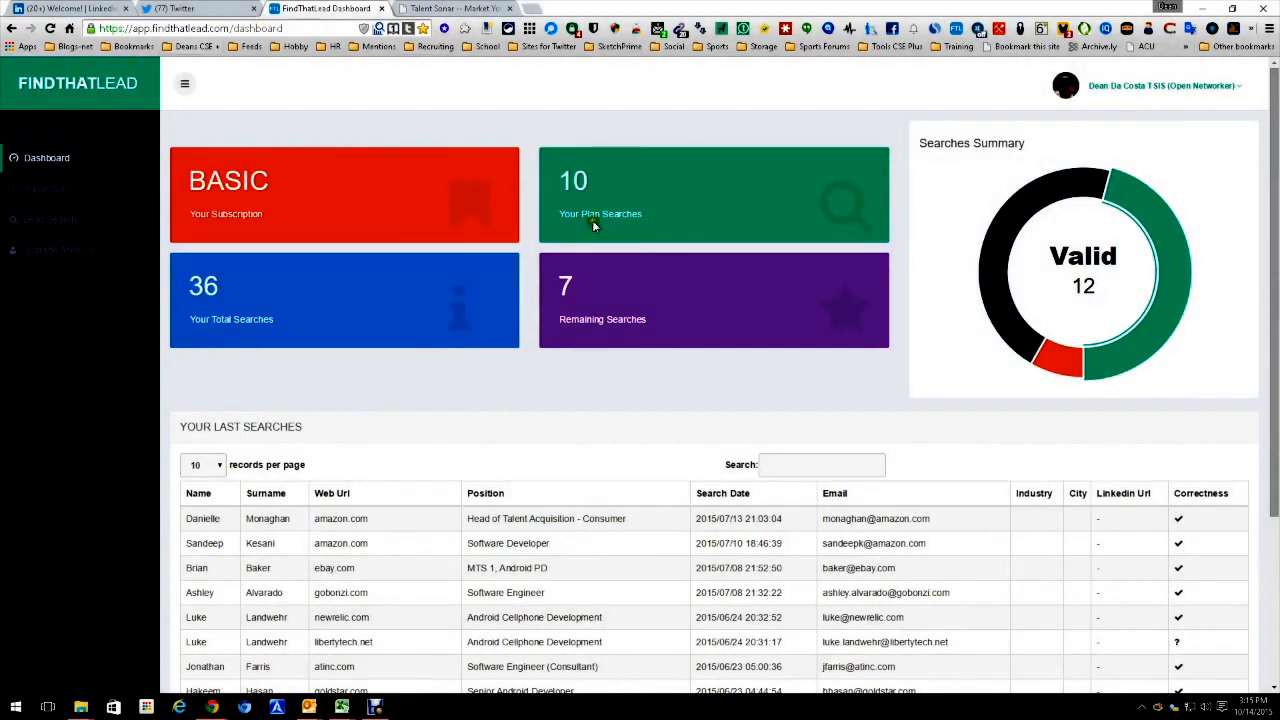
mouse_move(415, 449)
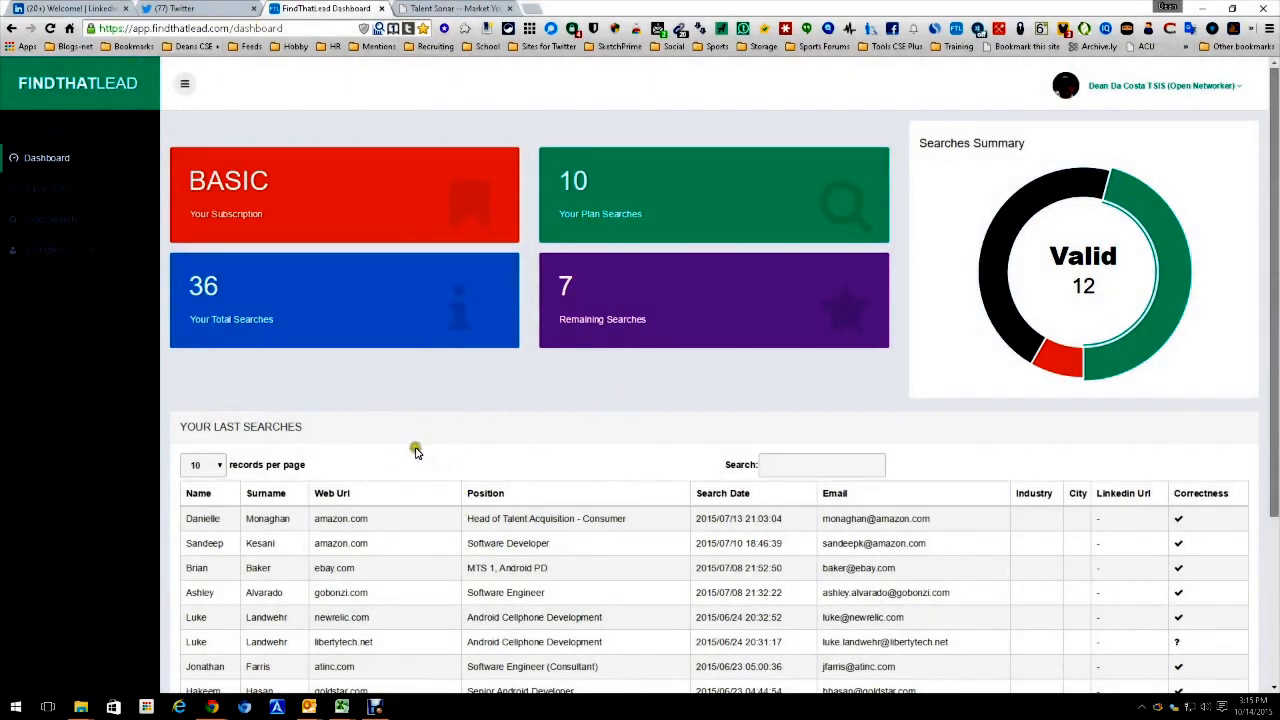
mouse_move(337, 441)
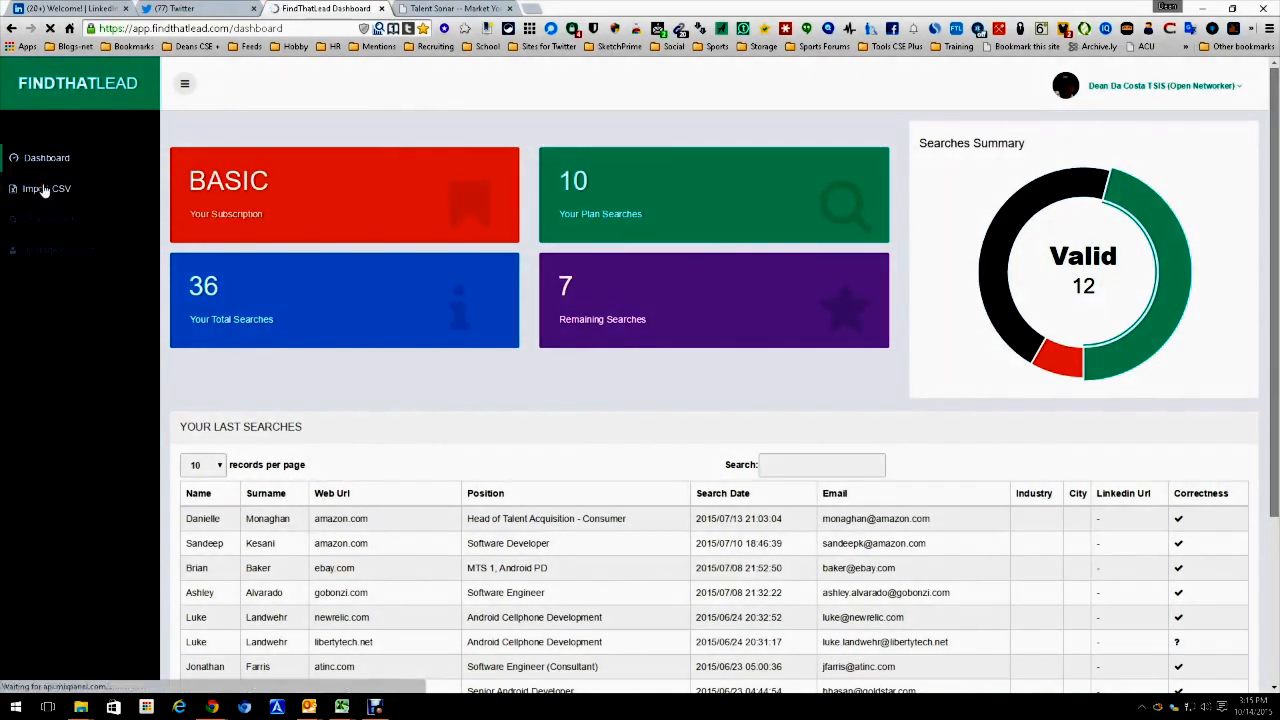
Go to Import CSV to reach the Multiple Search Upload page.
left_click(46, 189)
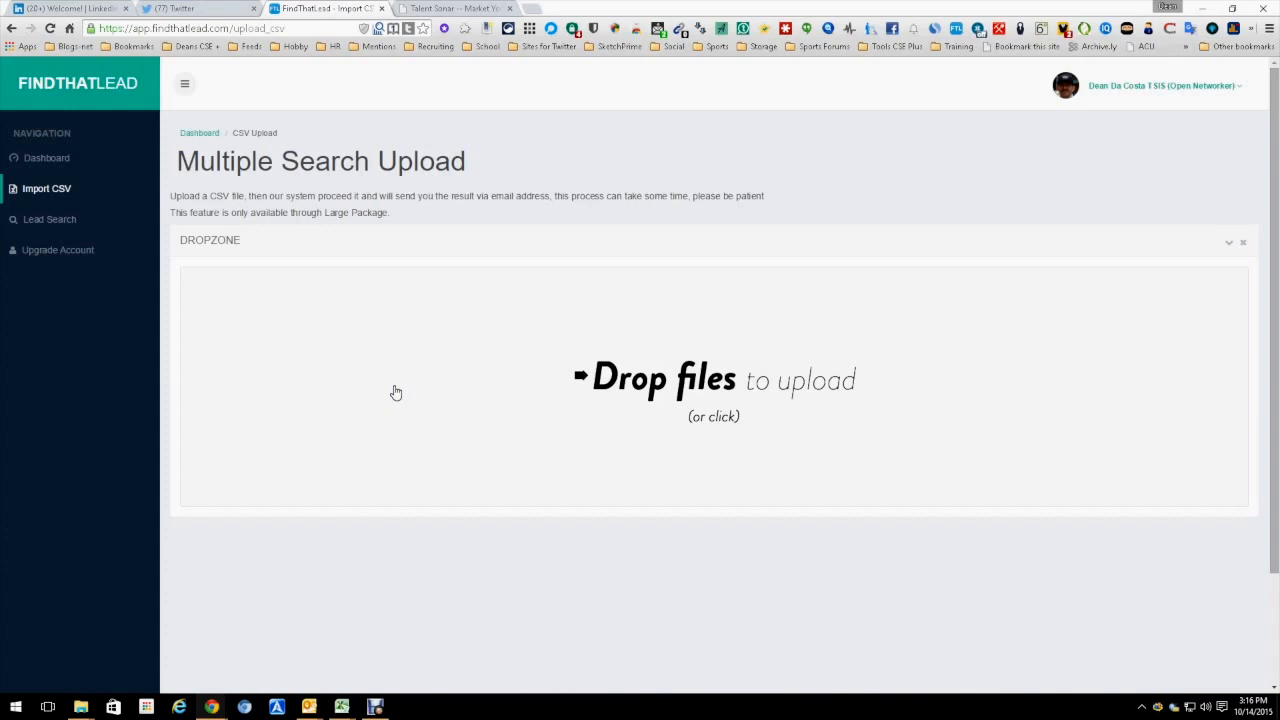
mouse_move(49, 219)
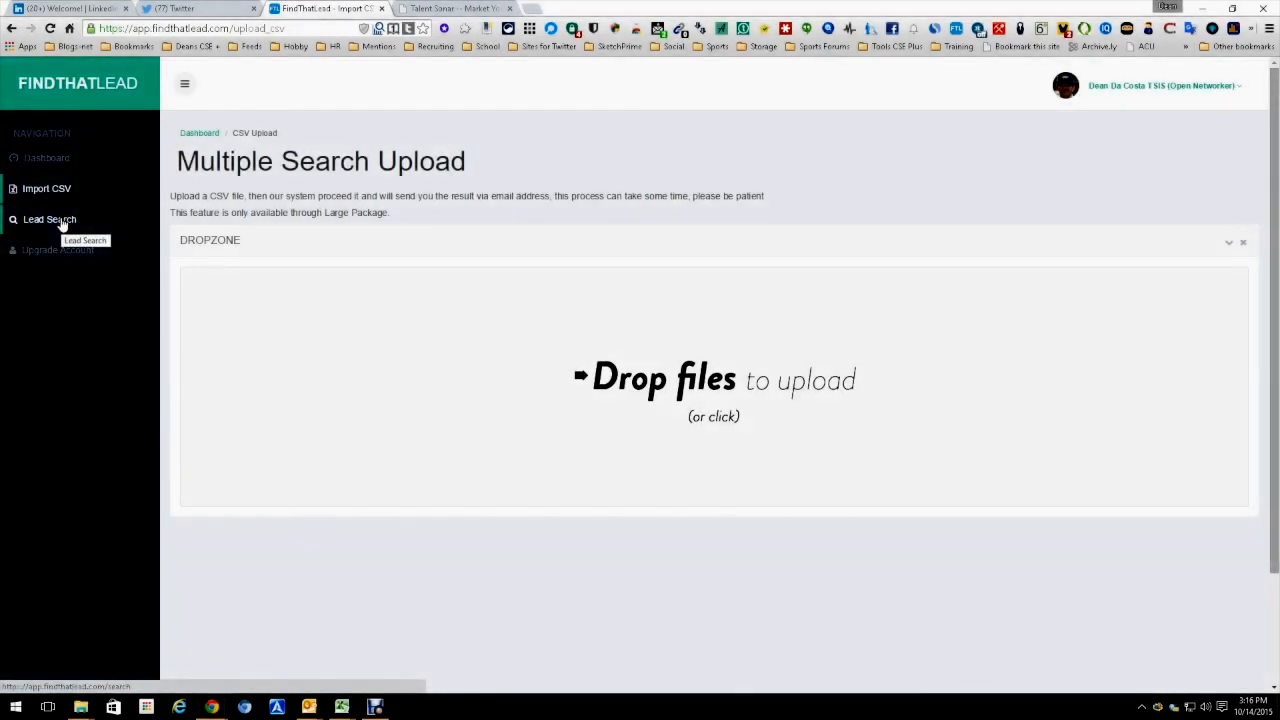
left_click(48, 219)
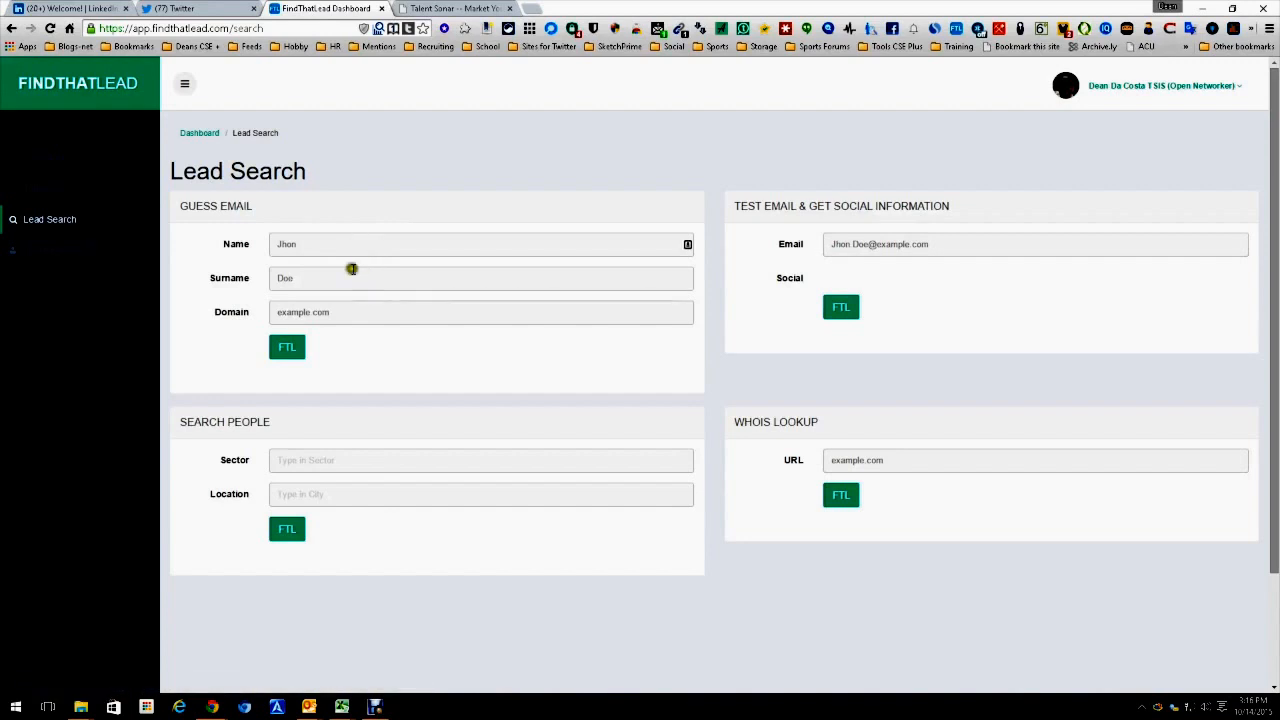
mouse_move(860, 117)
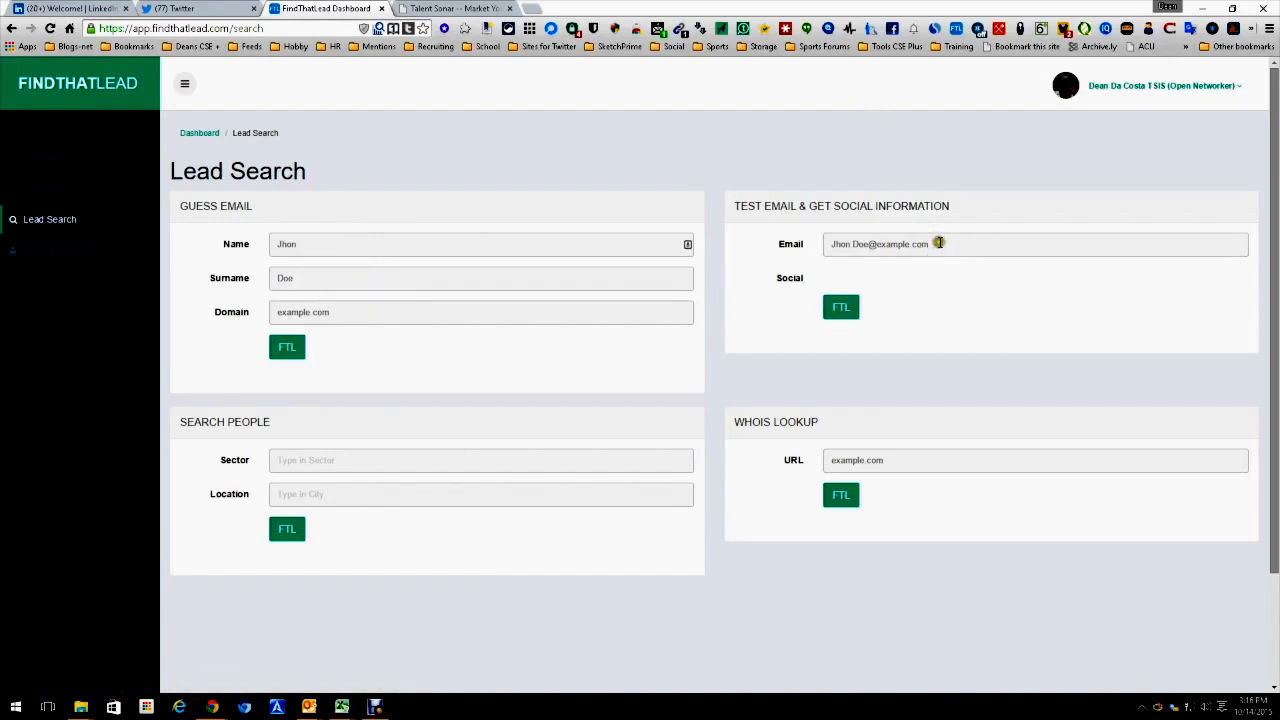
left_click(1035, 244)
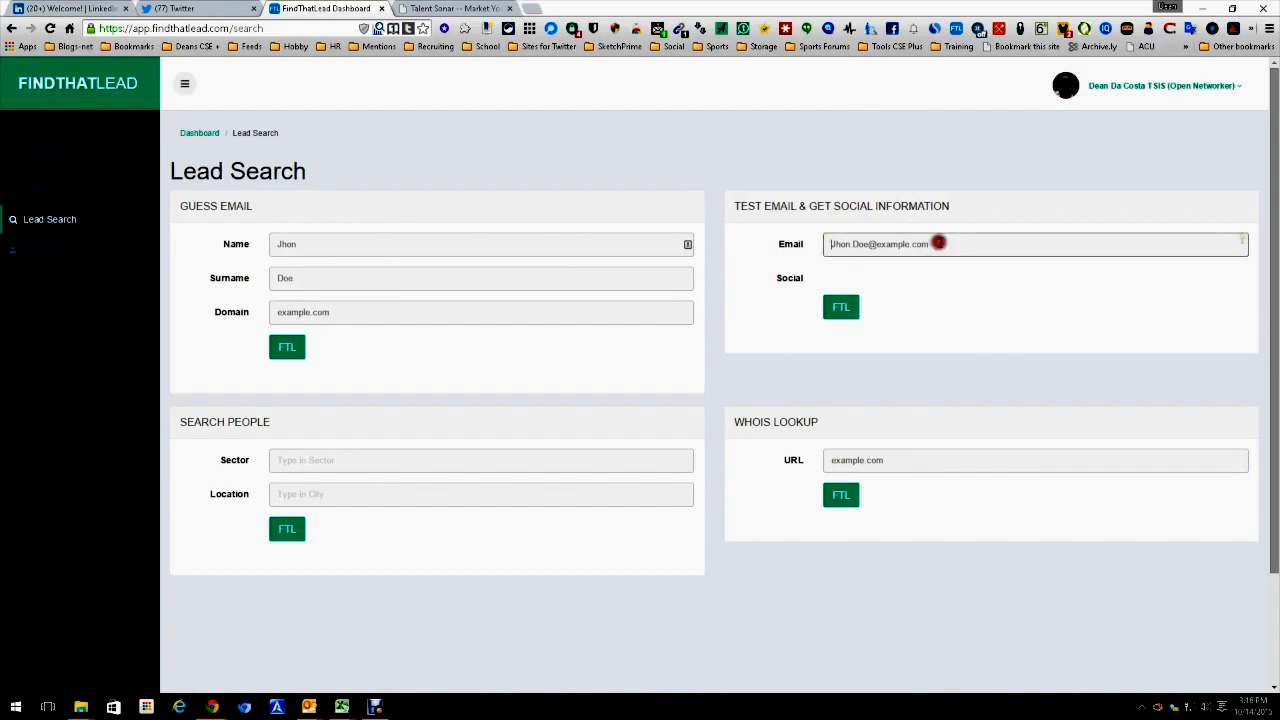
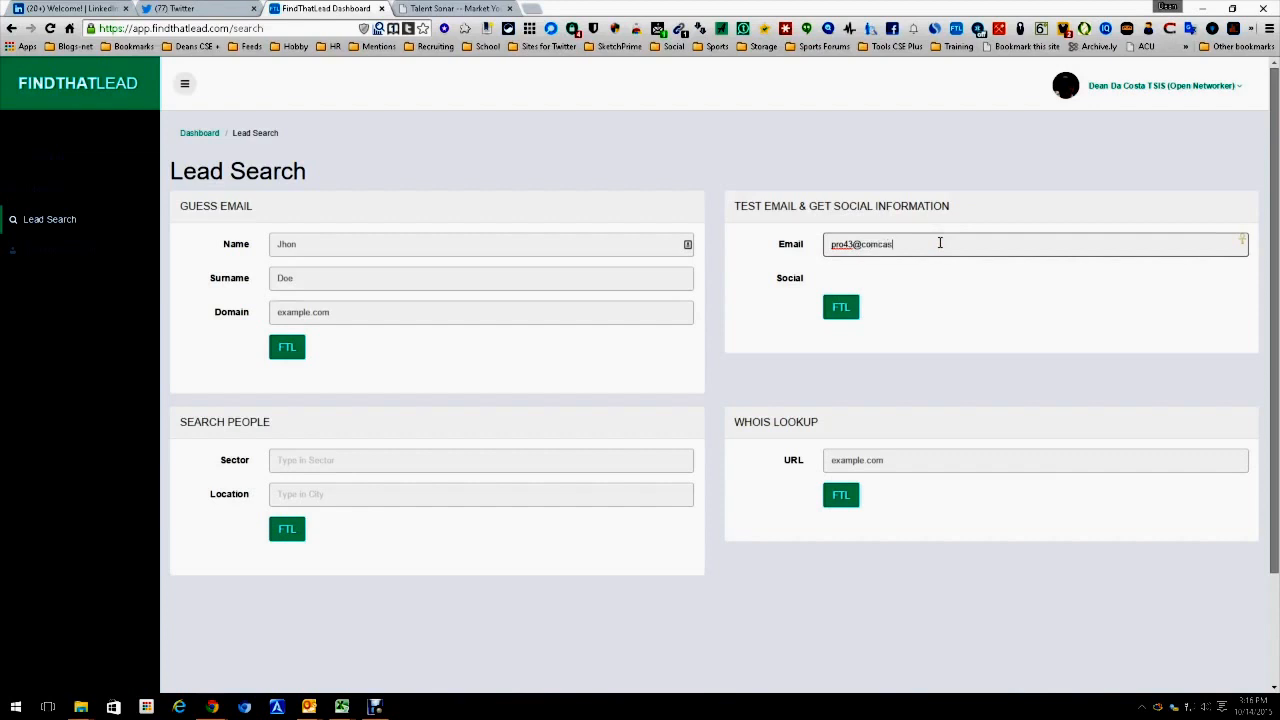
left_click(840, 307)
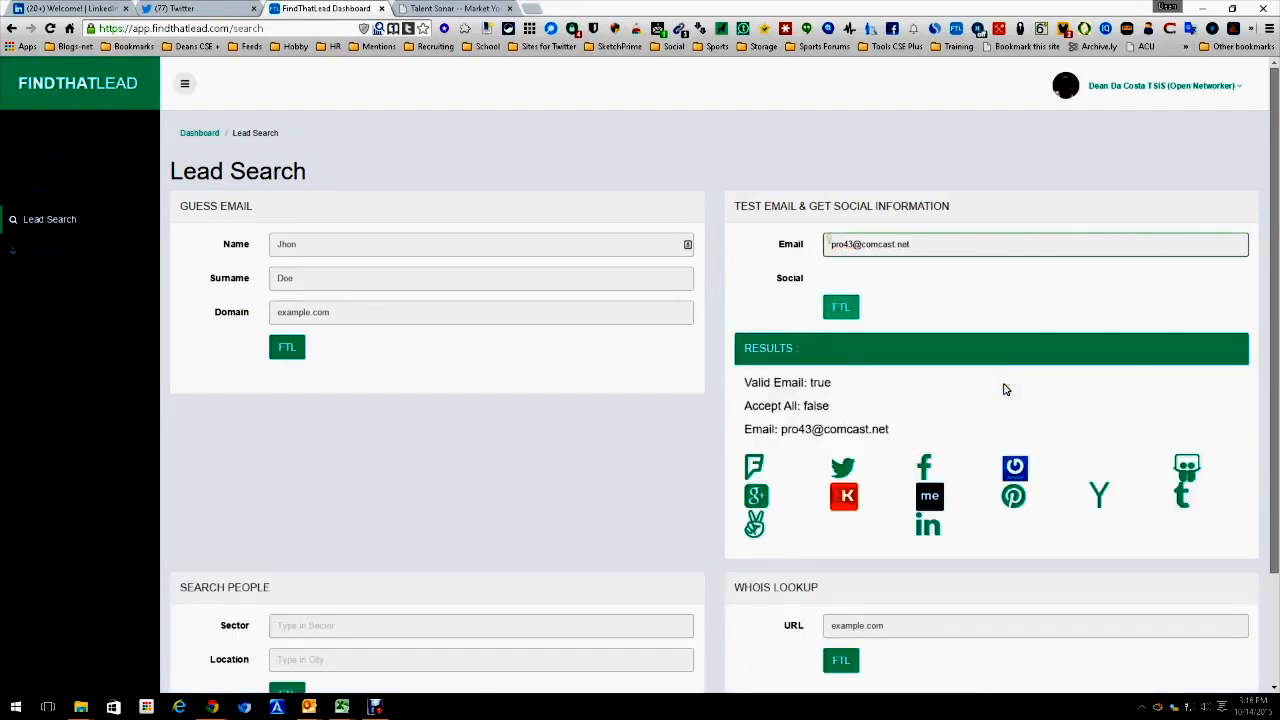
mouse_move(844, 387)
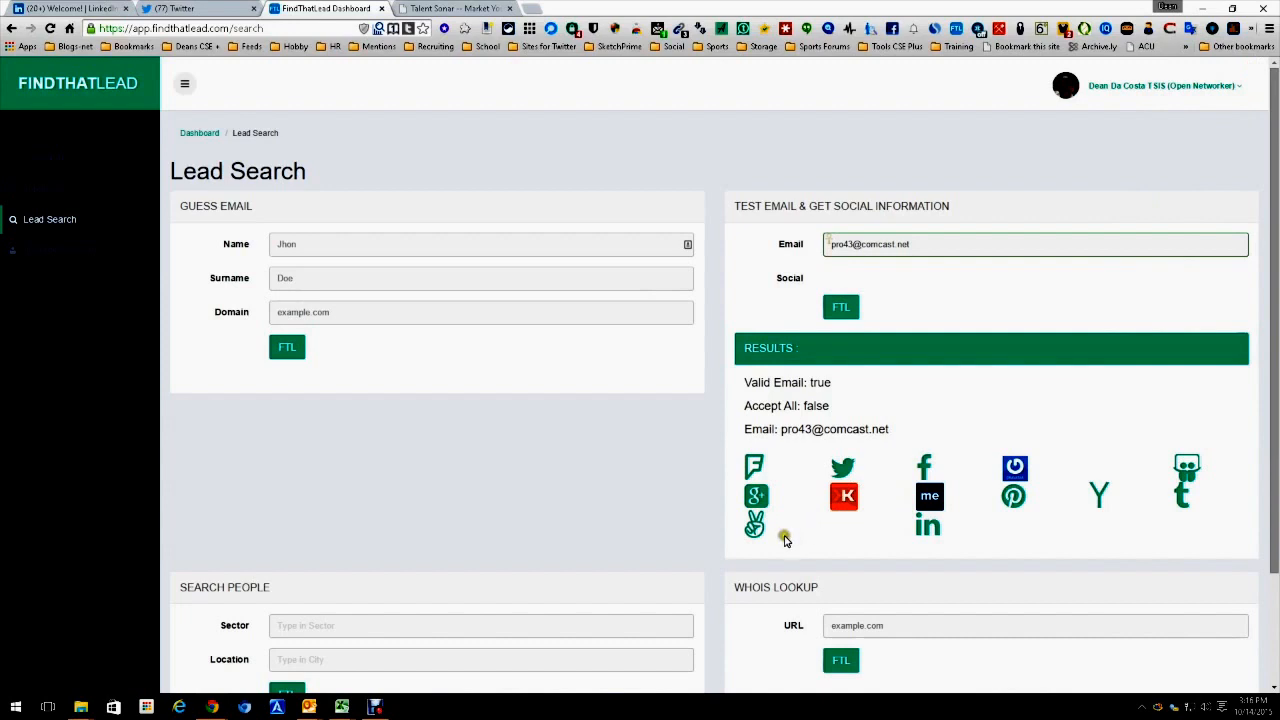
mouse_move(1124, 505)
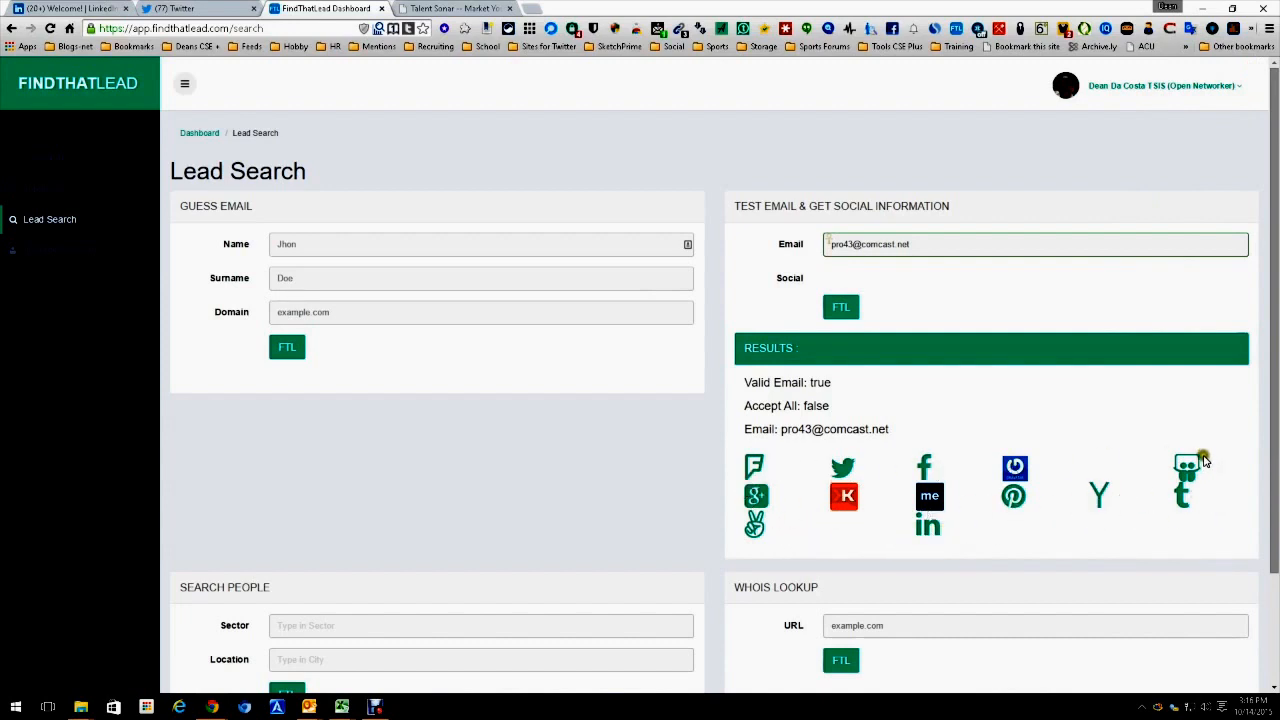
mouse_move(1205, 461)
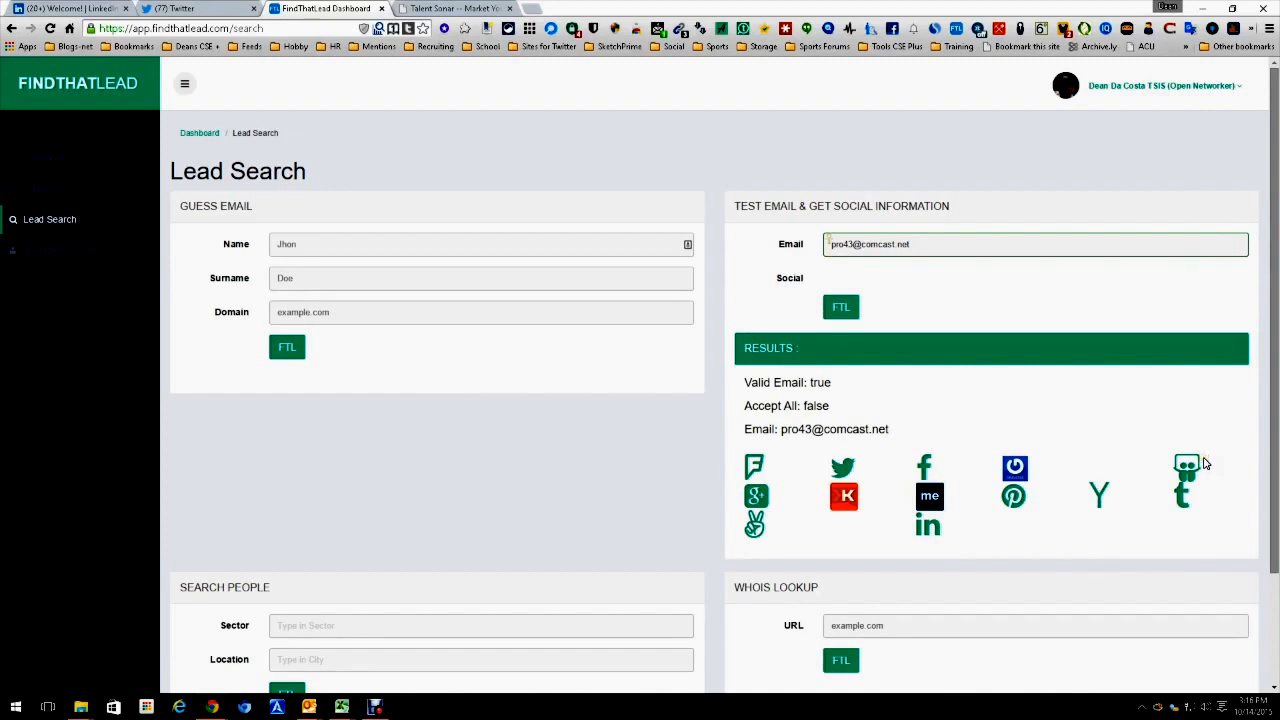
left_click(1186, 462)
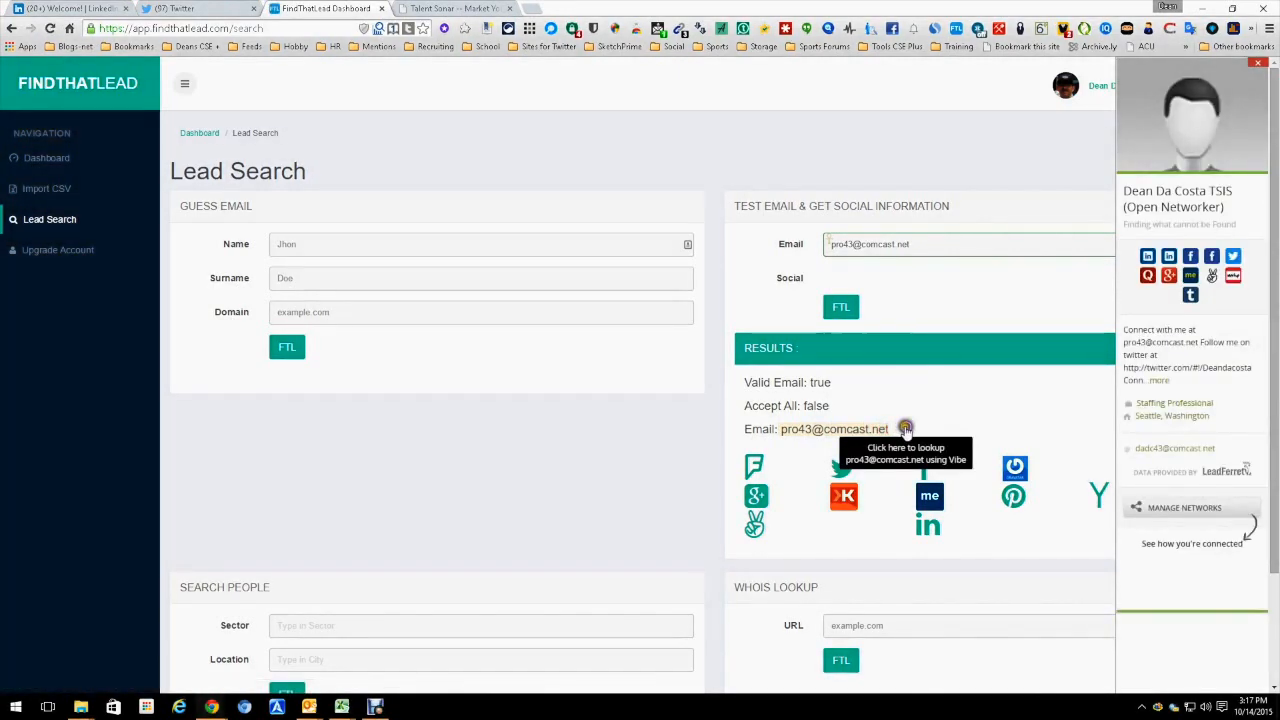
left_click(905, 428)
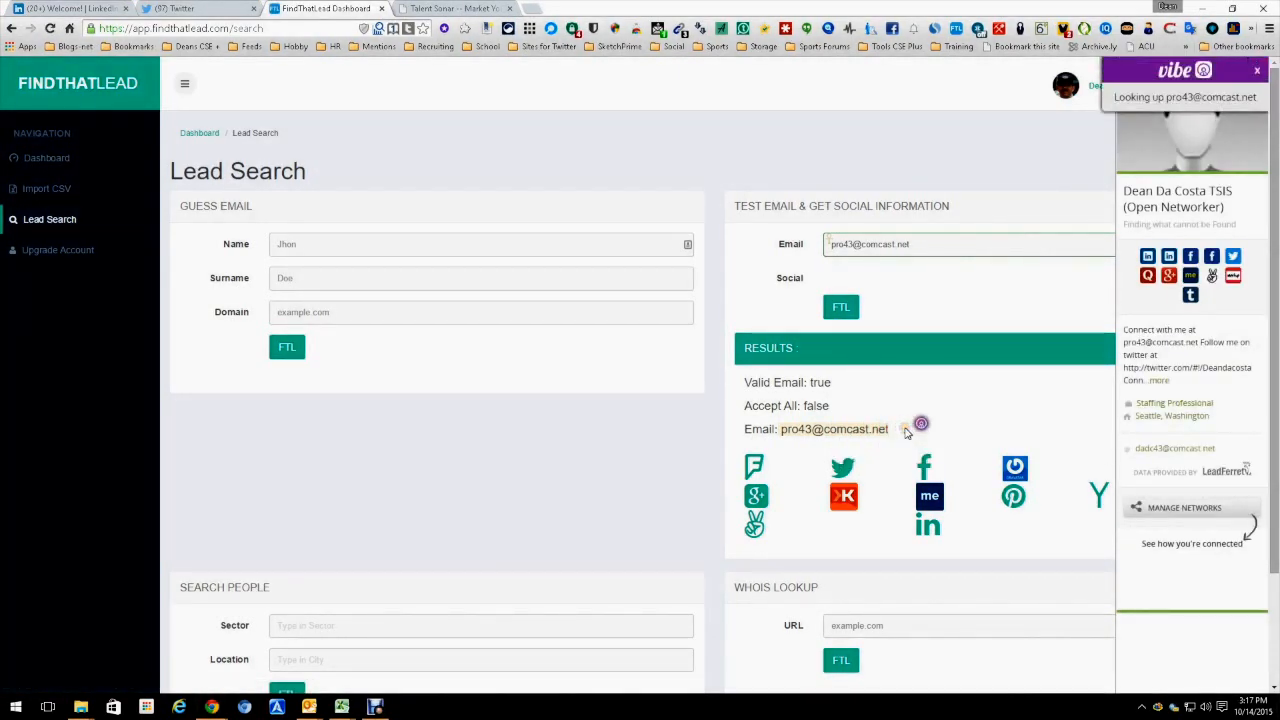
left_click(1257, 70)
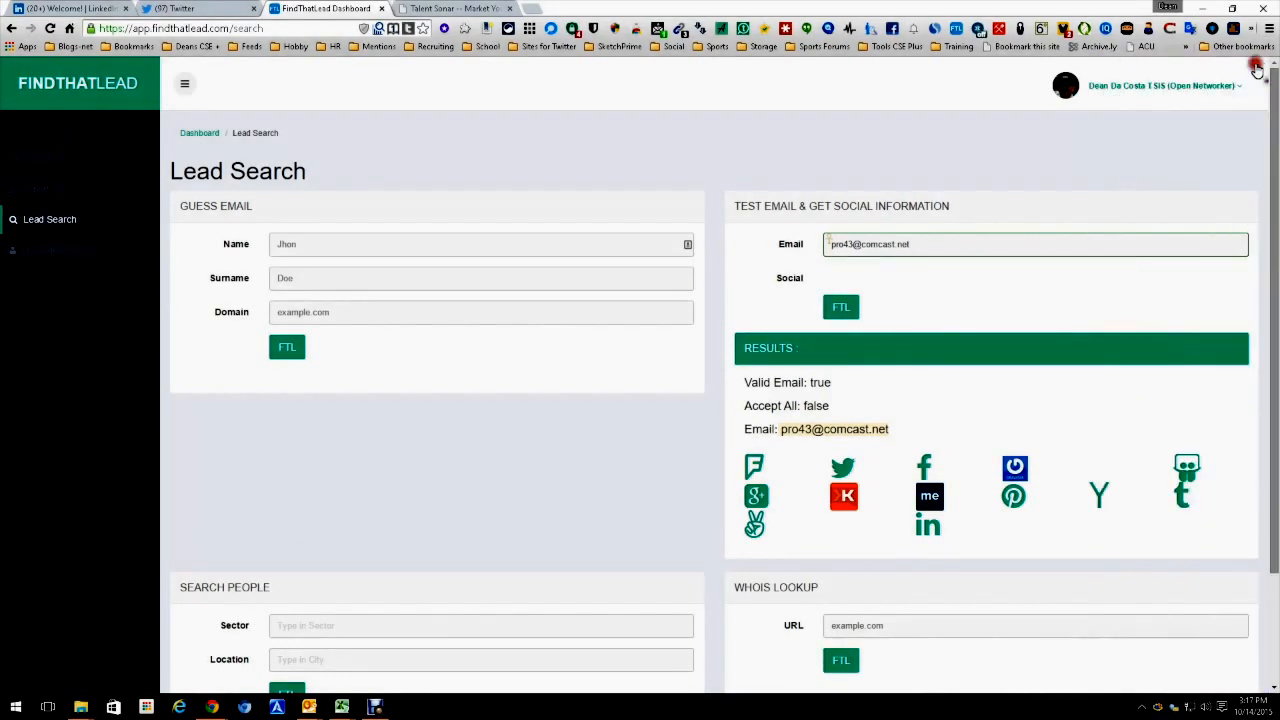
left_click(1256, 70)
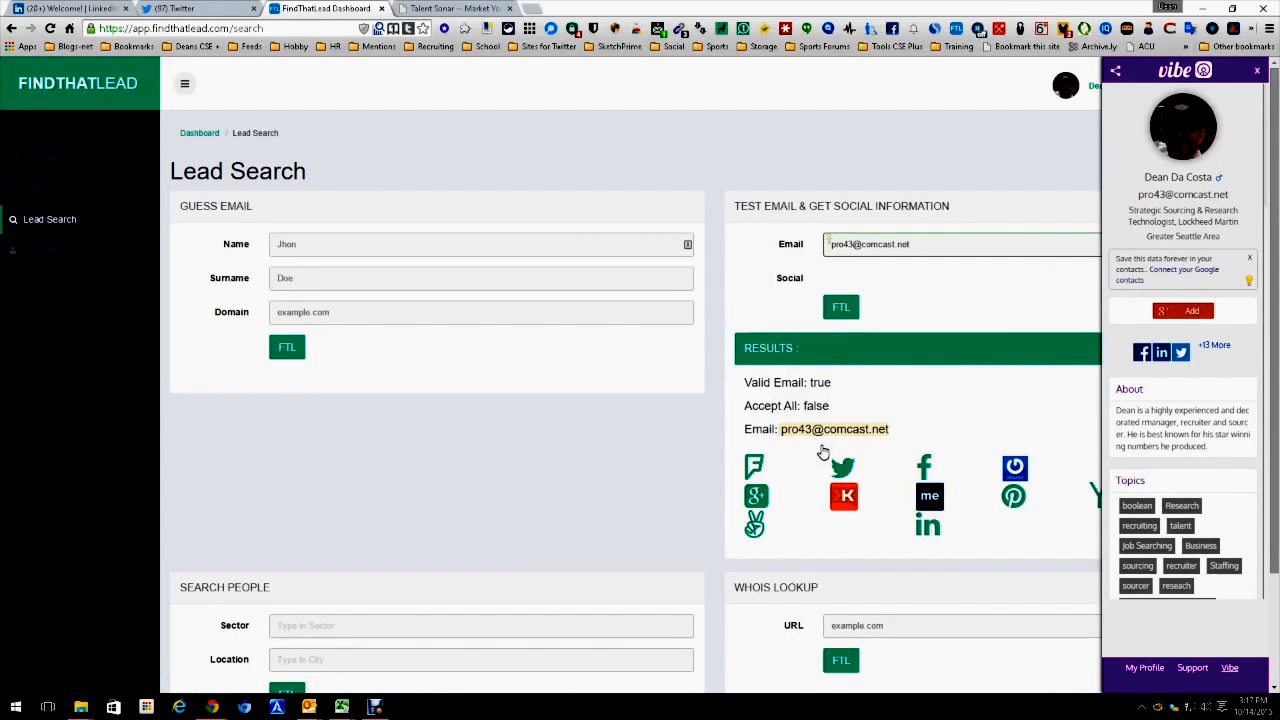
mouse_move(830, 105)
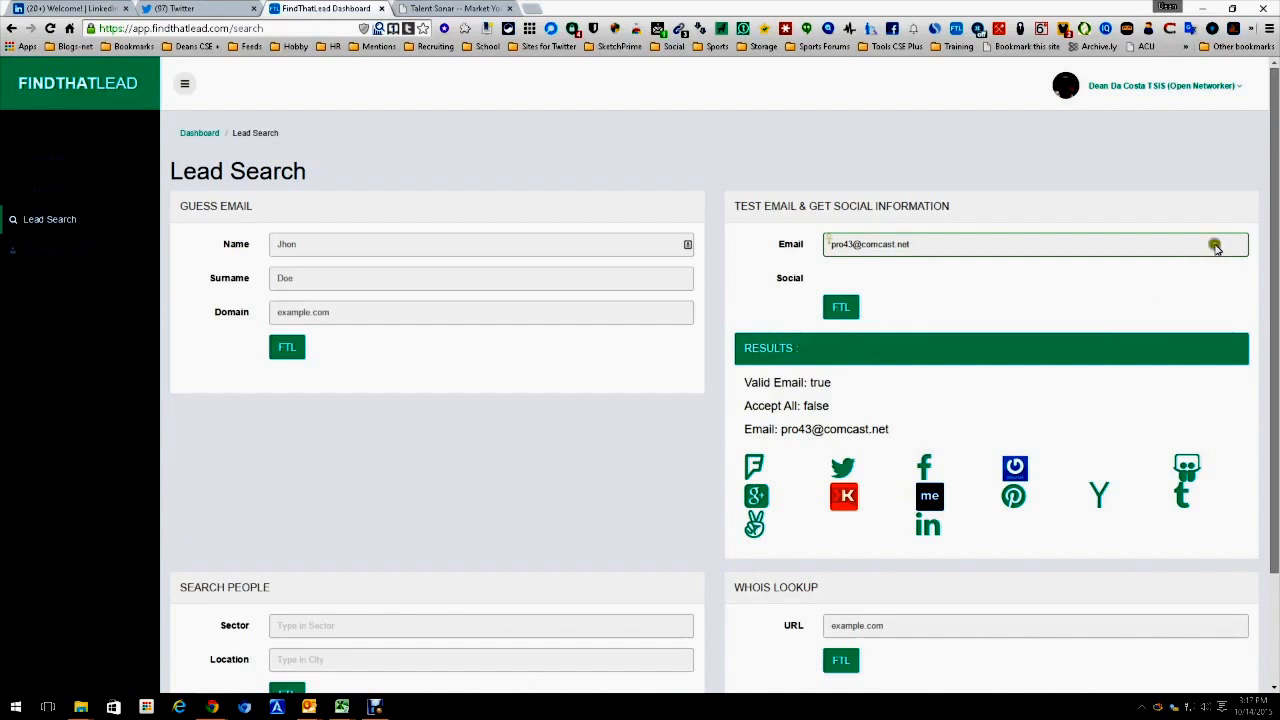
Search people with sector Software and location 'seattle, wa', listing three contacts.
scroll("down", 3)
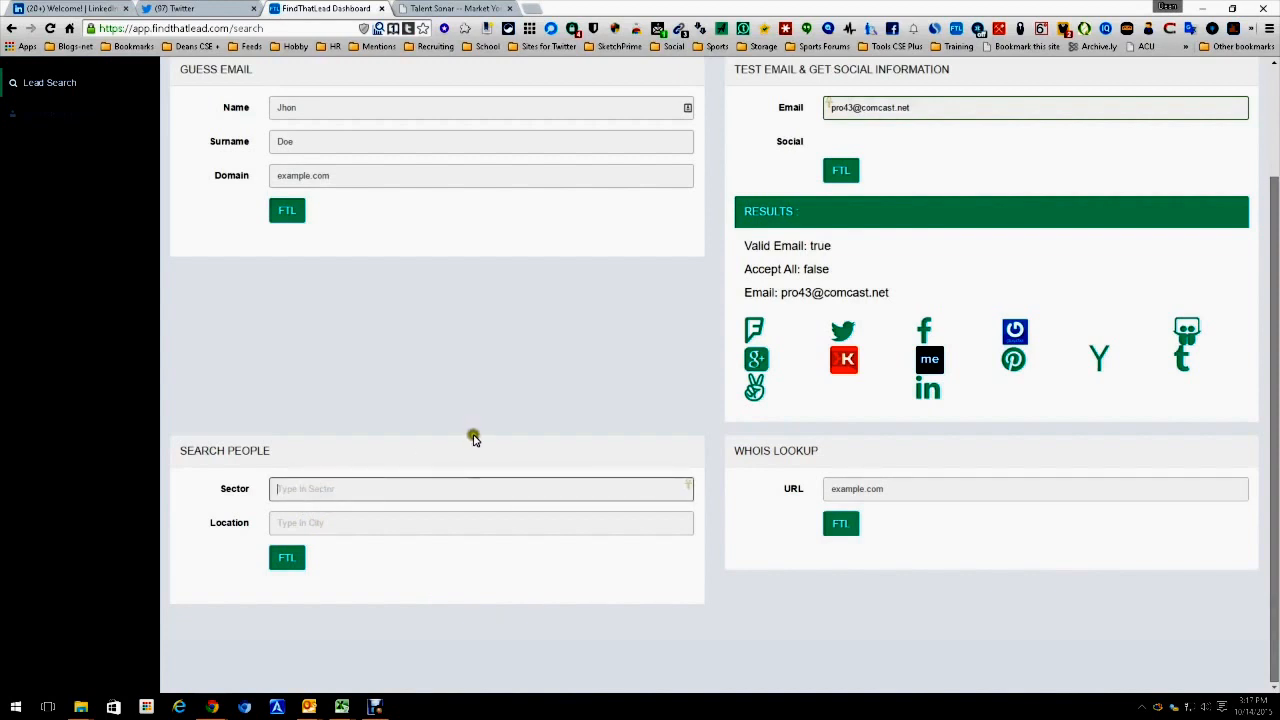
type("sofwa")
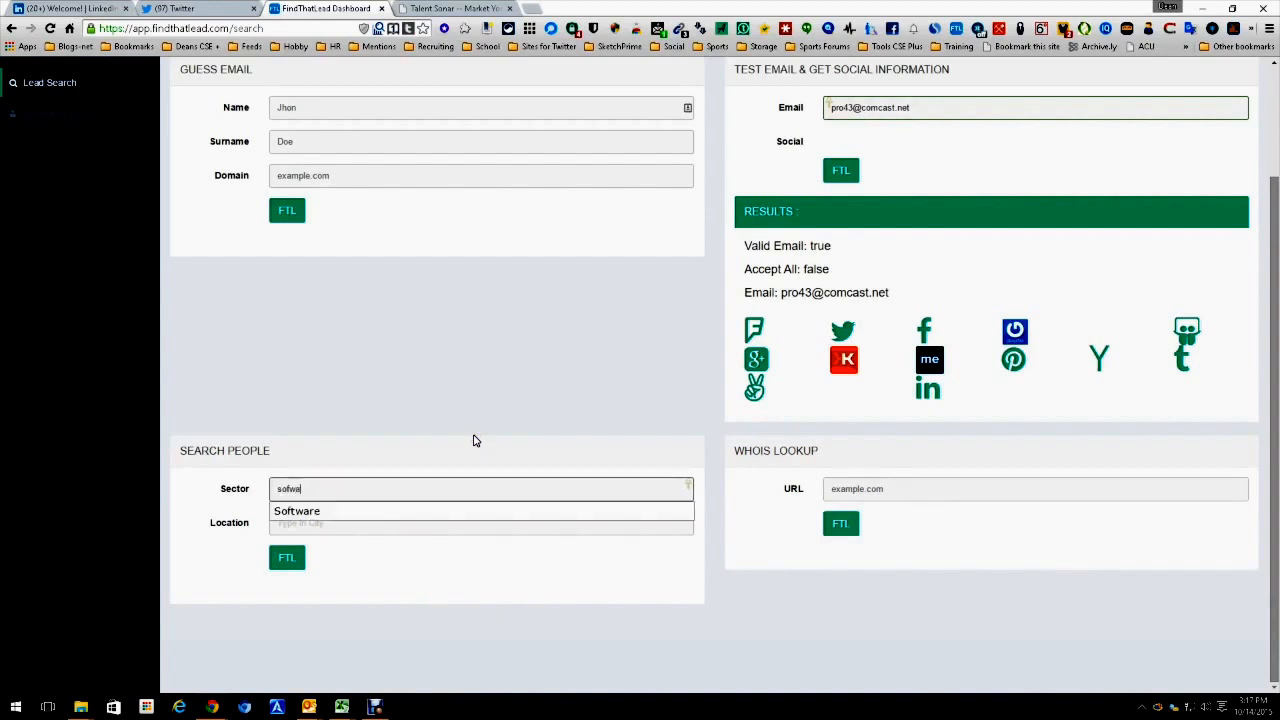
left_click(297, 510)
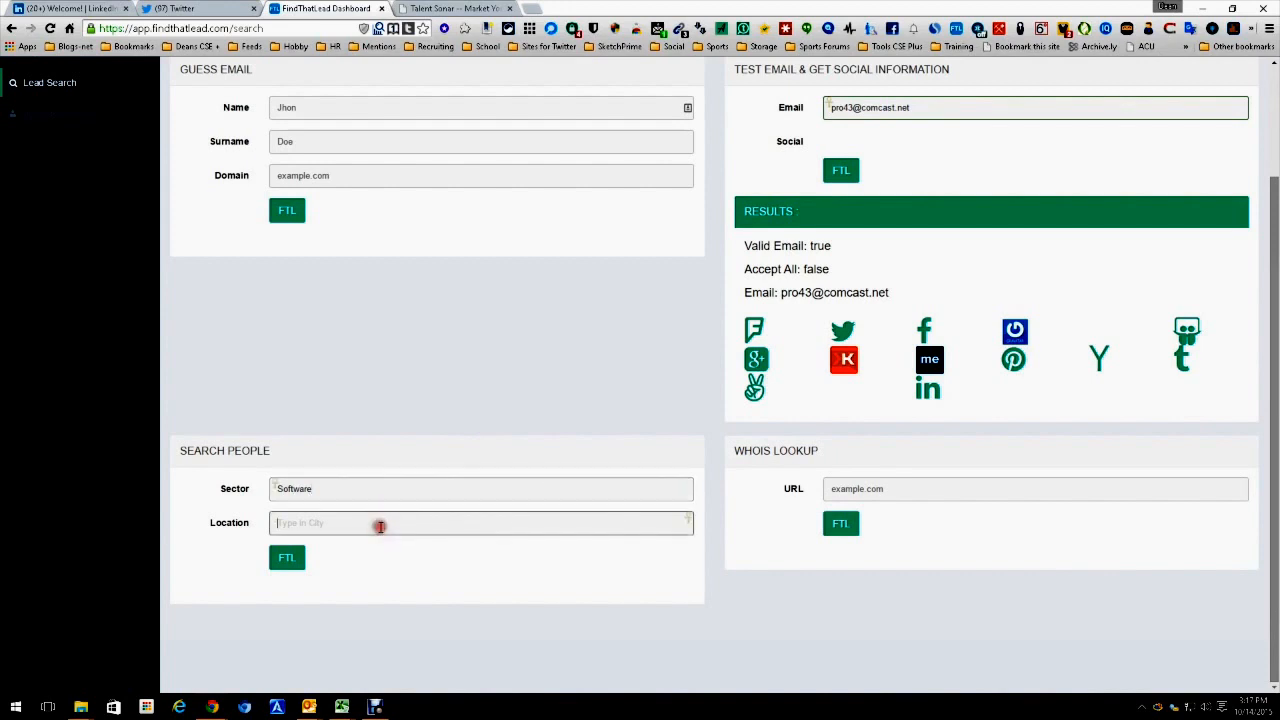
type("seattle, wa")
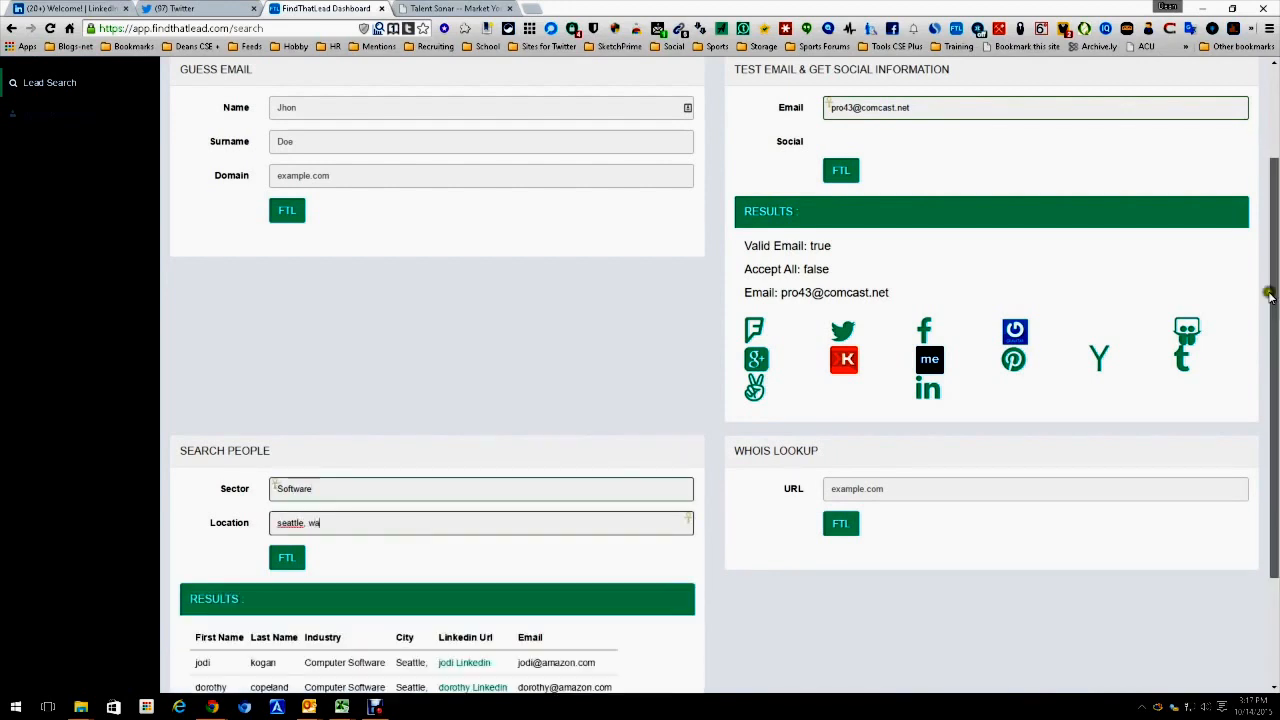
scroll("down", 3)
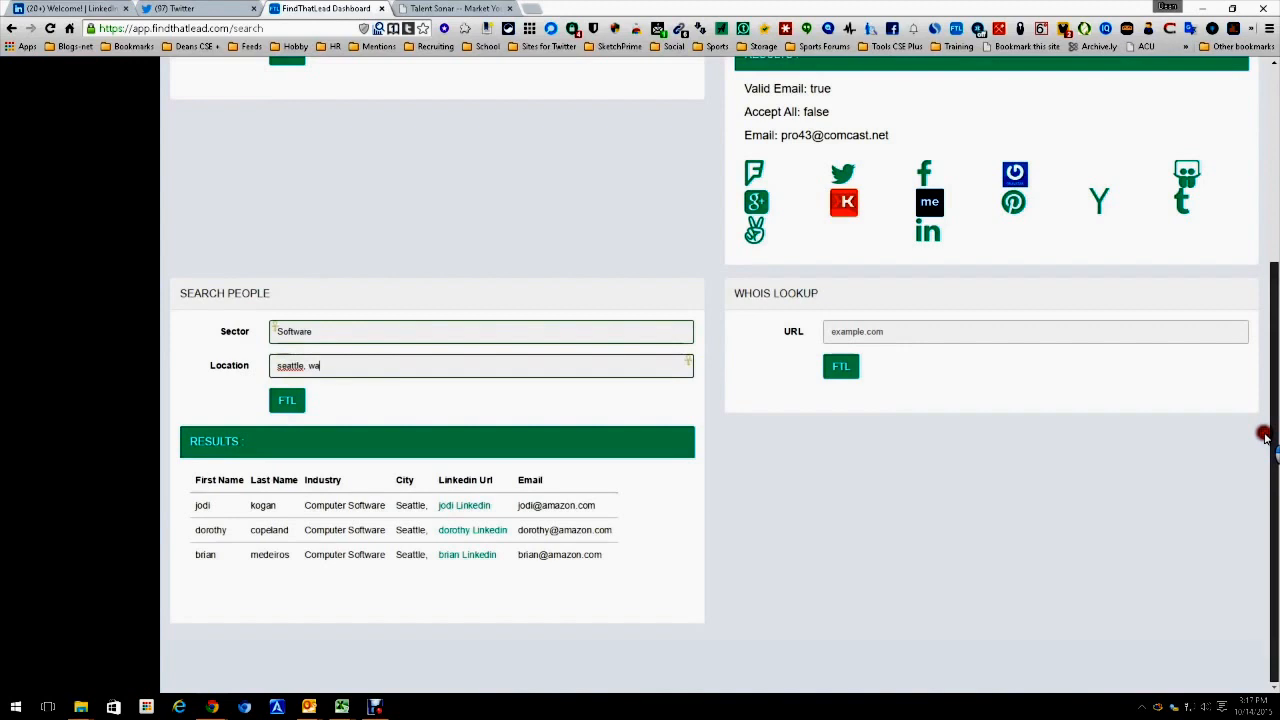
mouse_move(1211, 356)
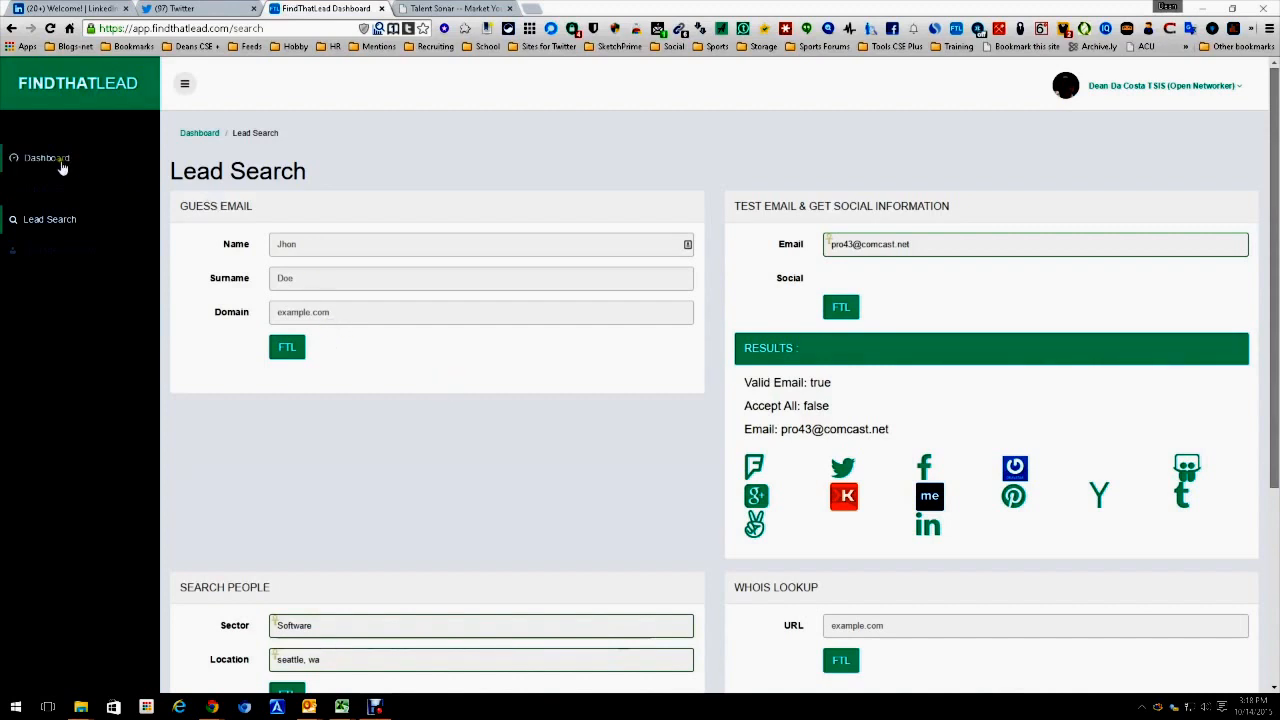
Return to the dashboard showing 38 searches, scroll to the table, dismiss the chat popup.
left_click(46, 158)
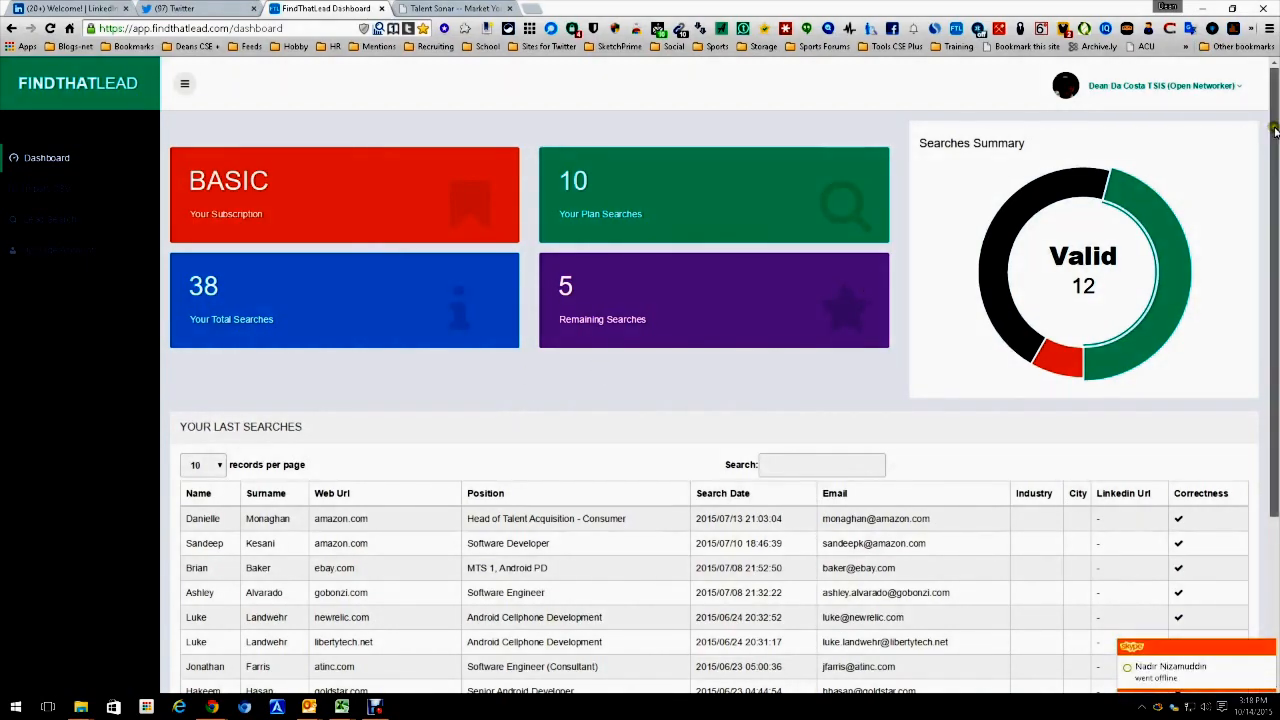
scroll("down", 3)
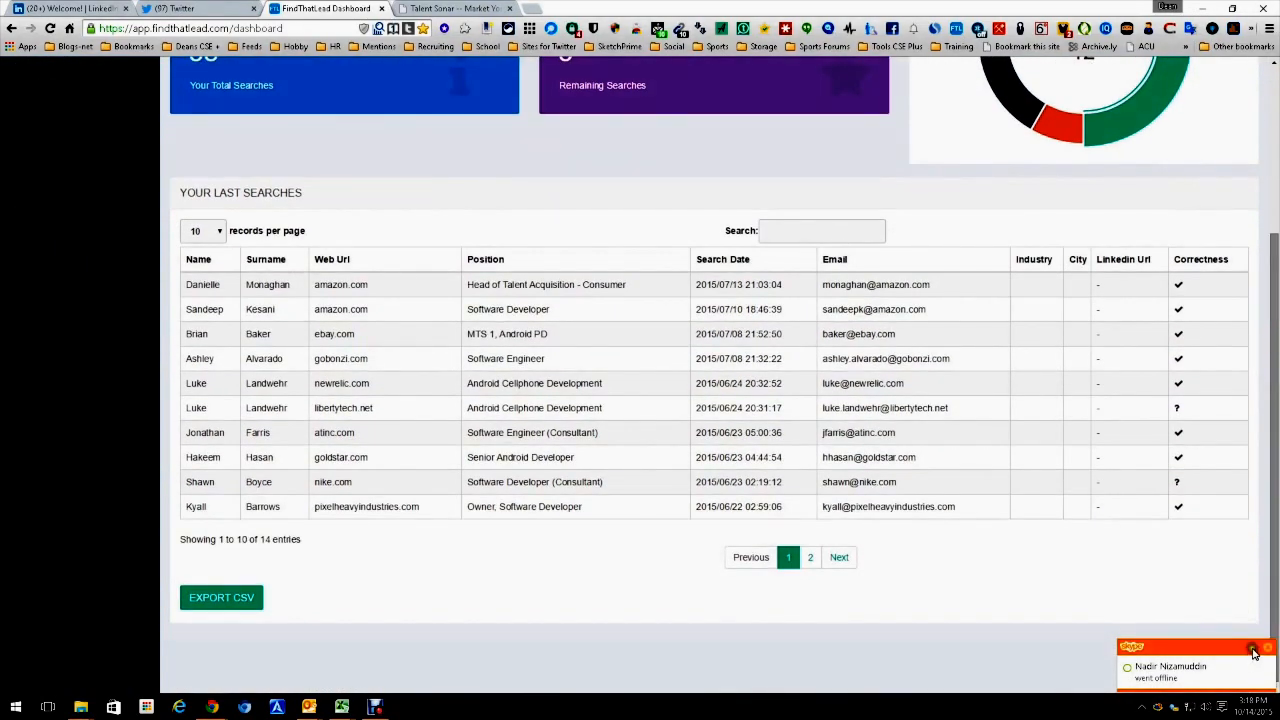
left_click(1253, 651)
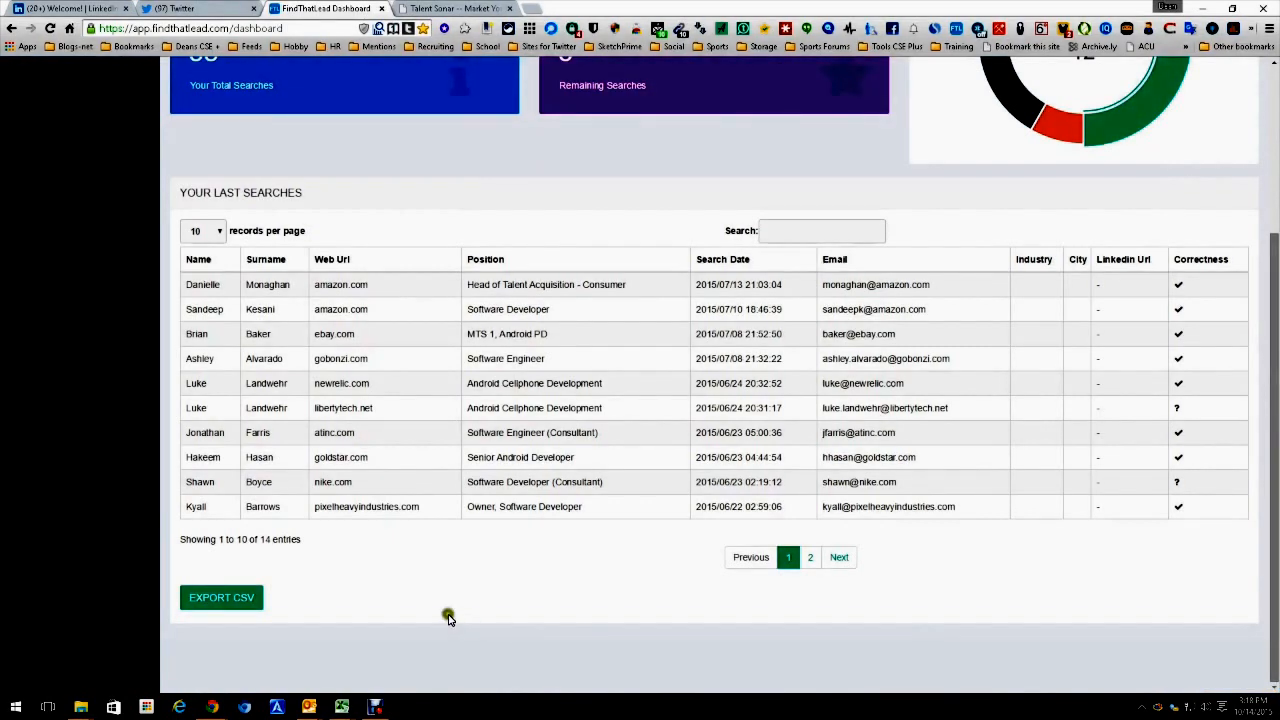
mouse_move(563, 576)
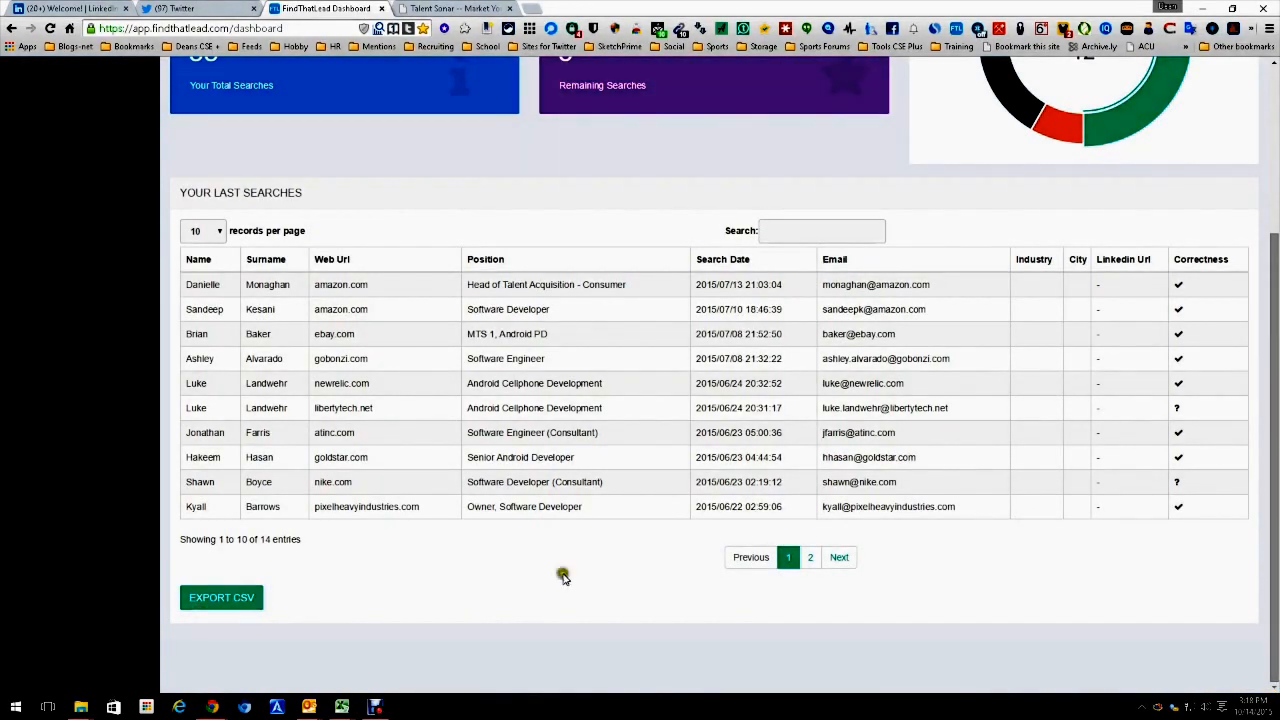